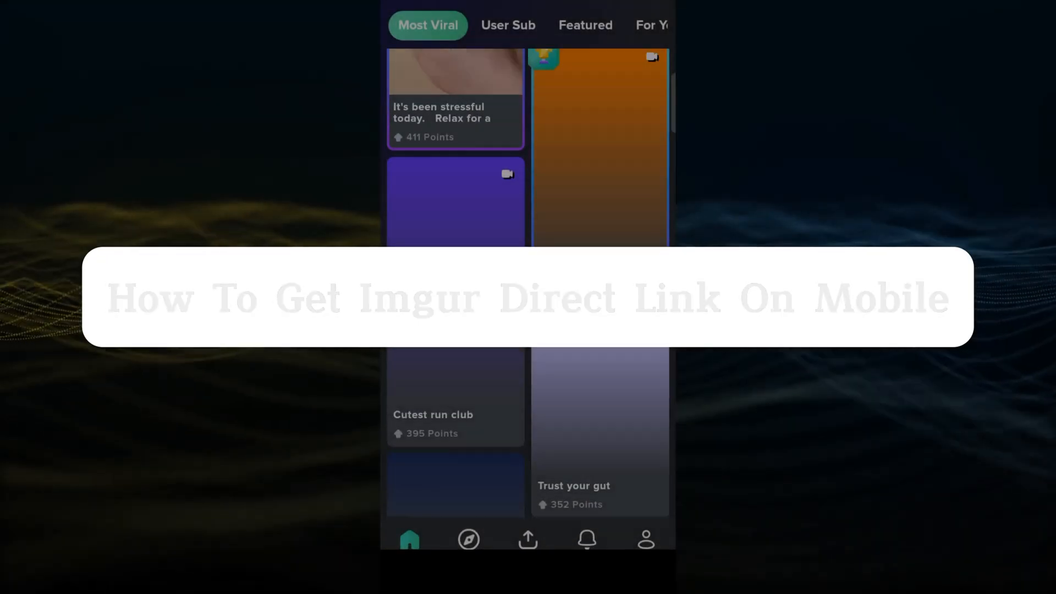
Open your Imgur profile and scroll down to the public posts
click(645, 540)
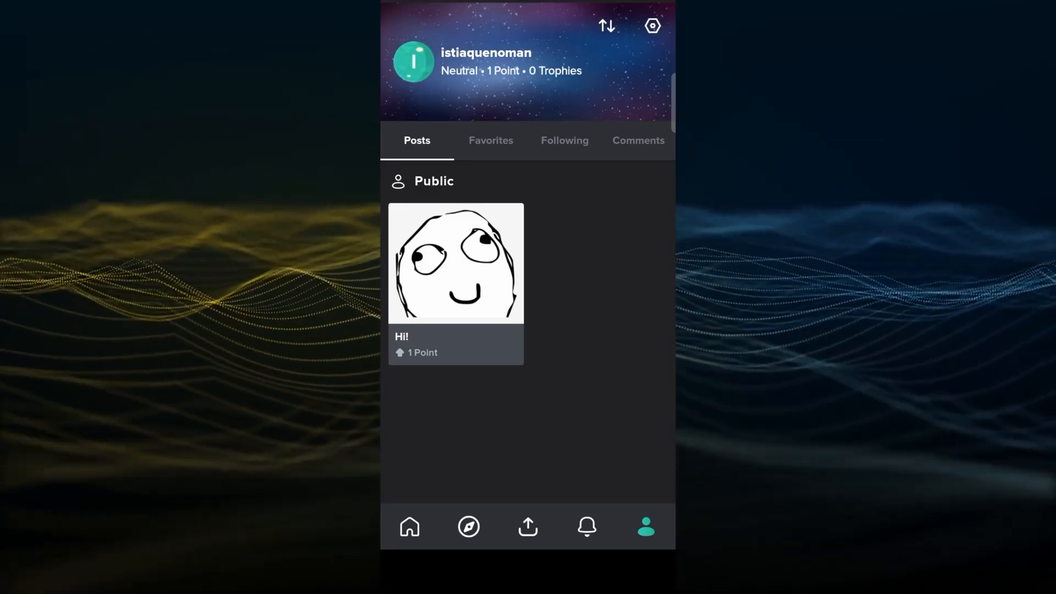
scroll(down, 3)
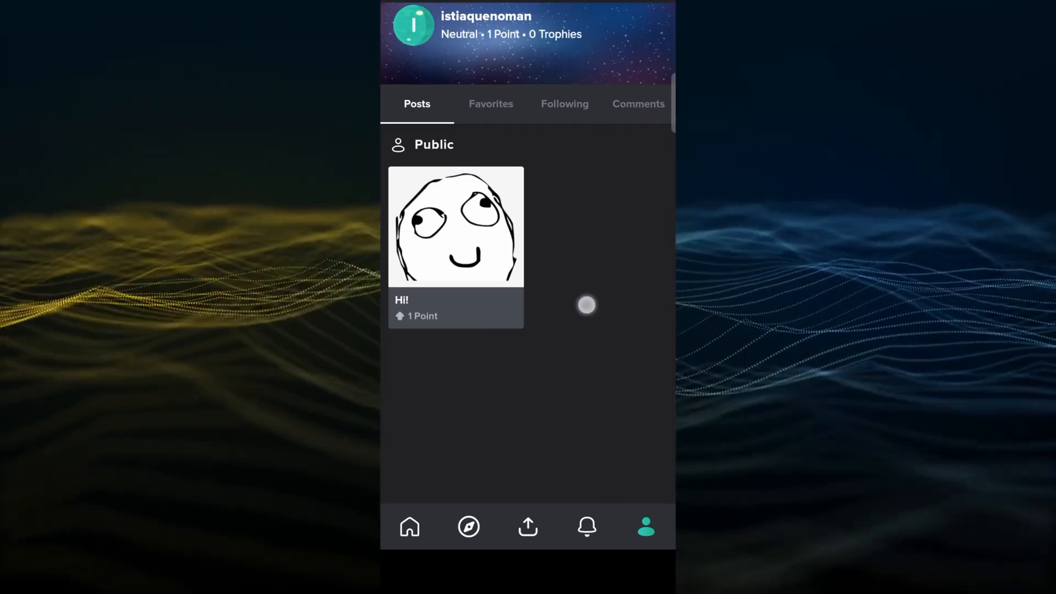
scroll(down, 3)
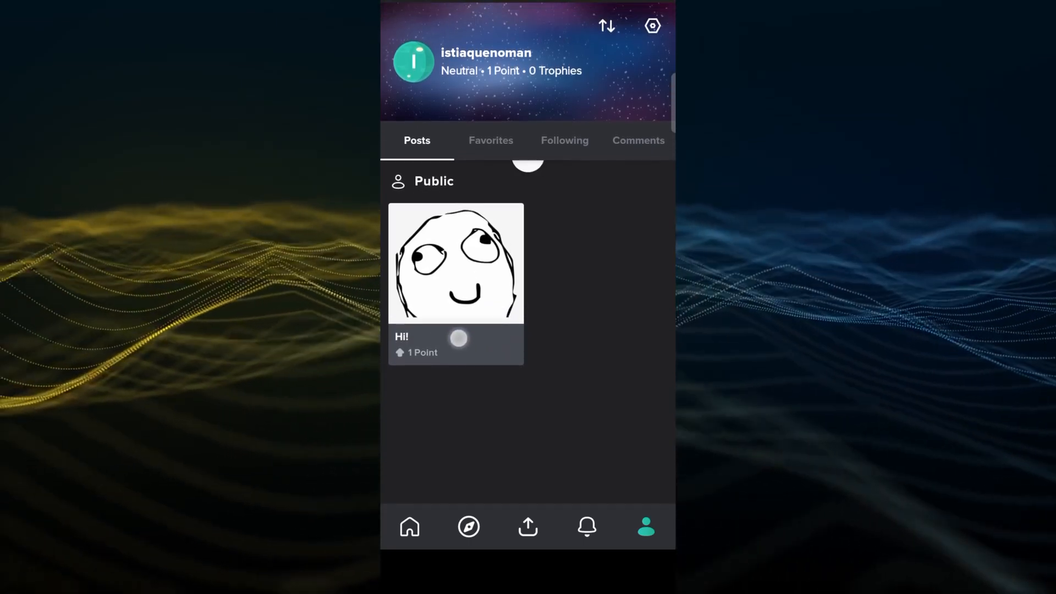
Open the 'Hi!' meme post from the Public posts grid
click(455, 262)
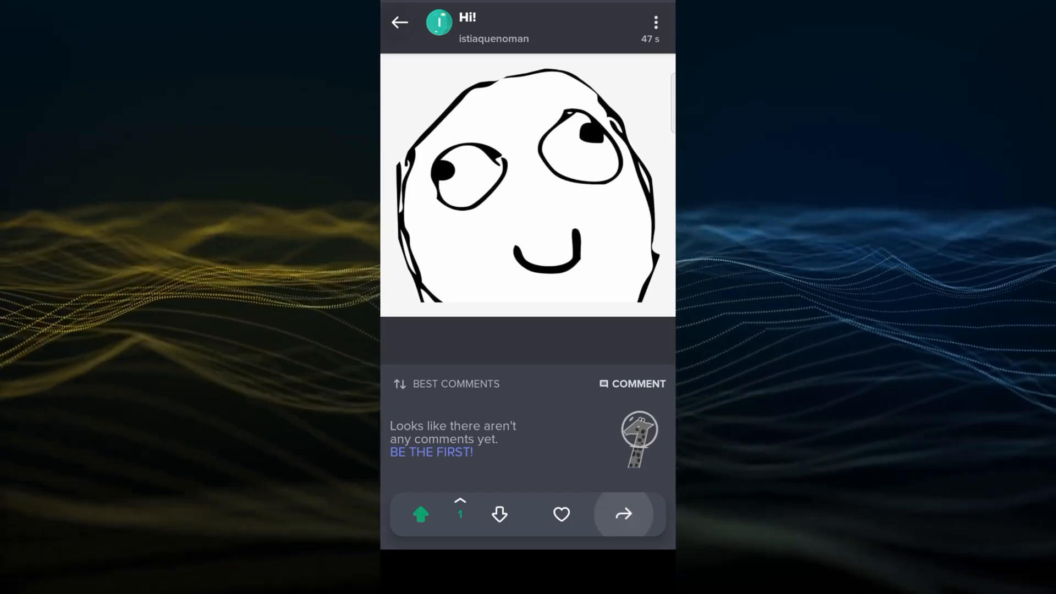
Share the 'Hi!' post to Chrome via the share sheet
click(625, 515)
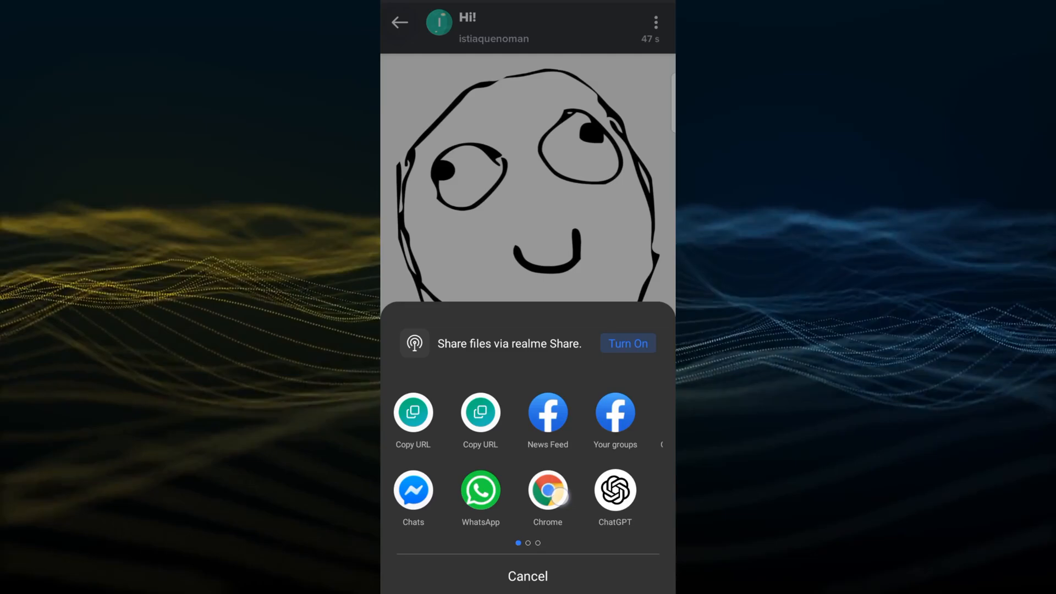
scroll(left, 3)
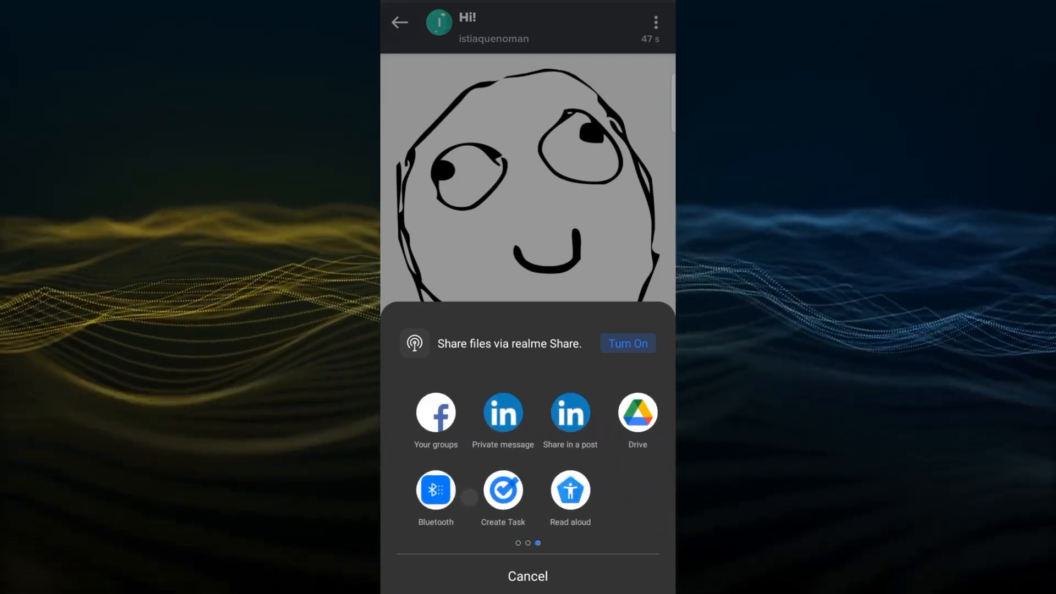
scroll(left, 3)
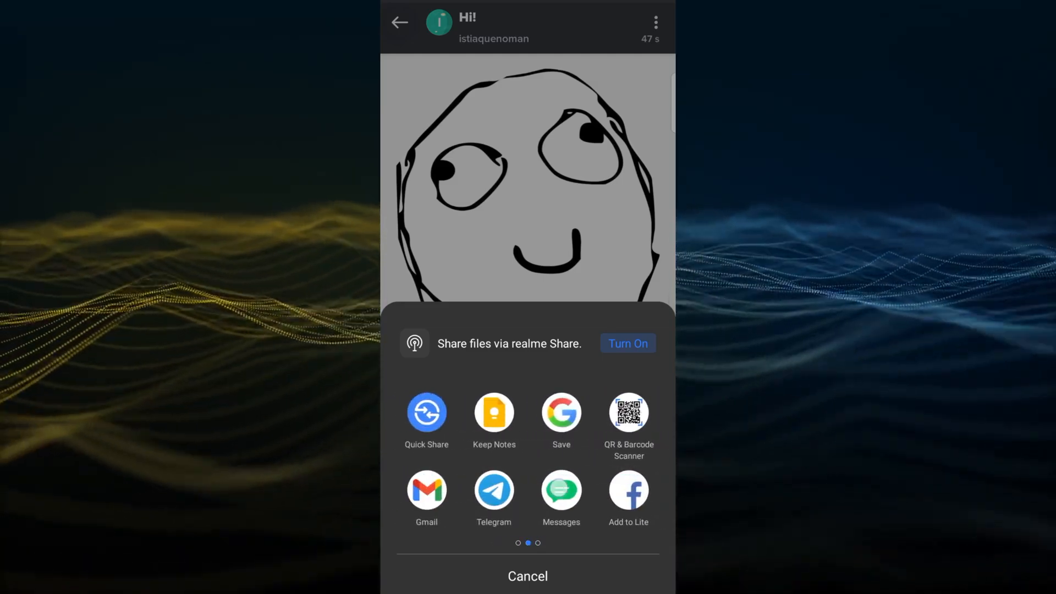
scroll(left, 3)
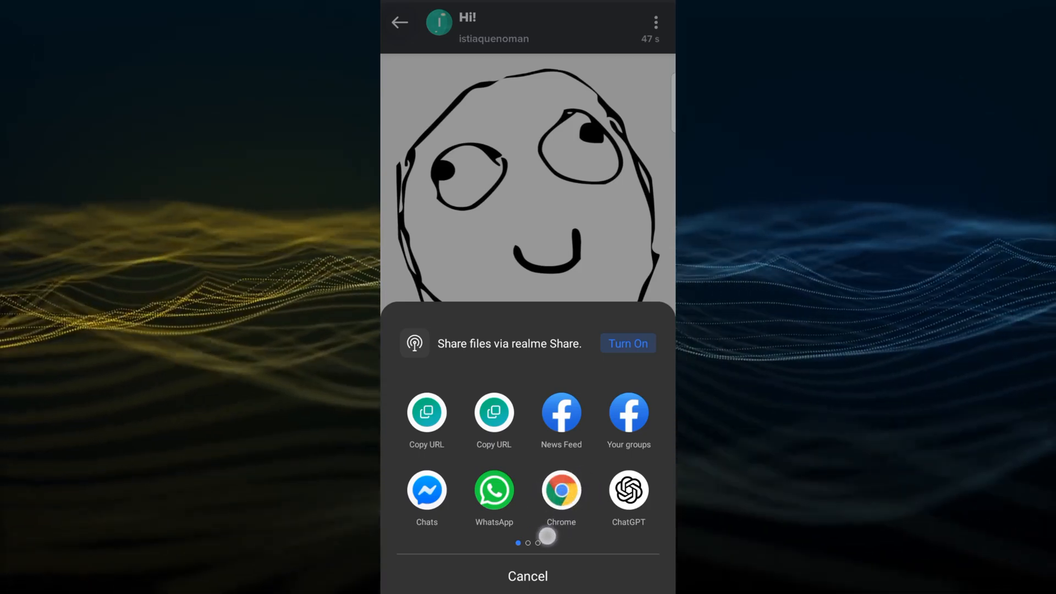
click(561, 490)
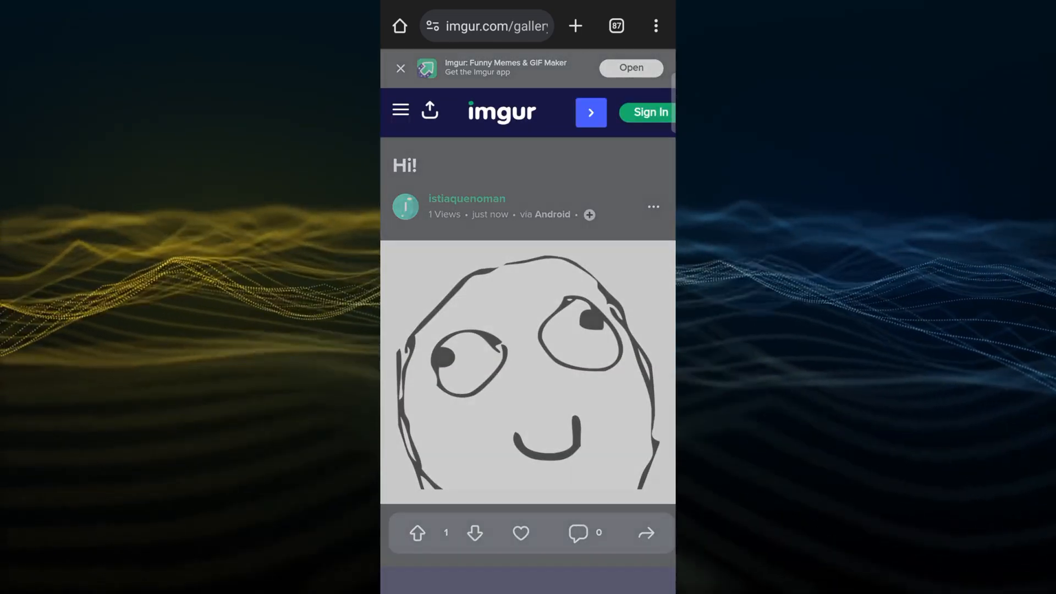
click(486, 25)
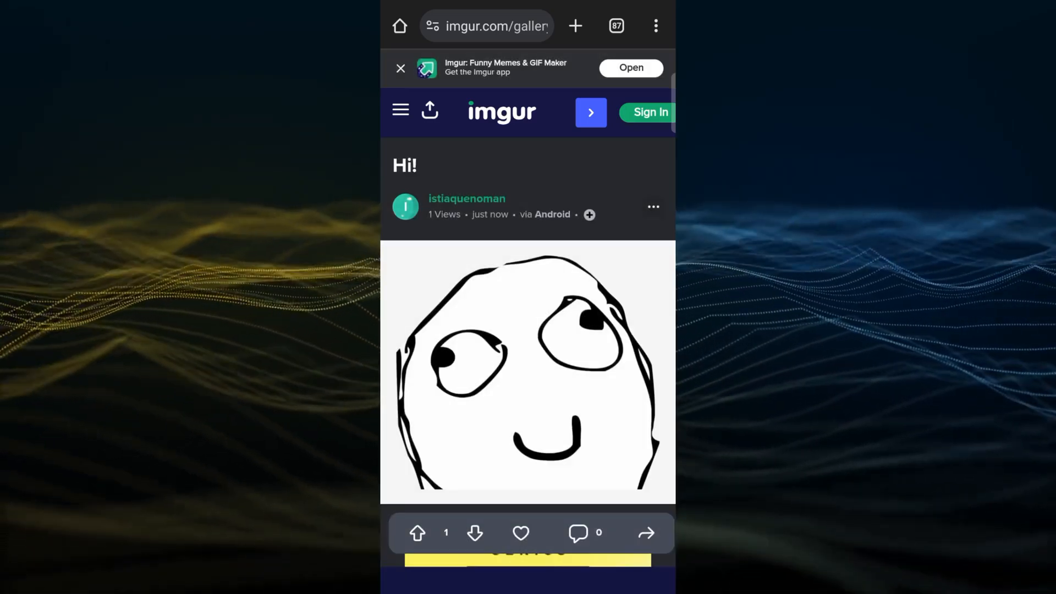
scroll(down, 3)
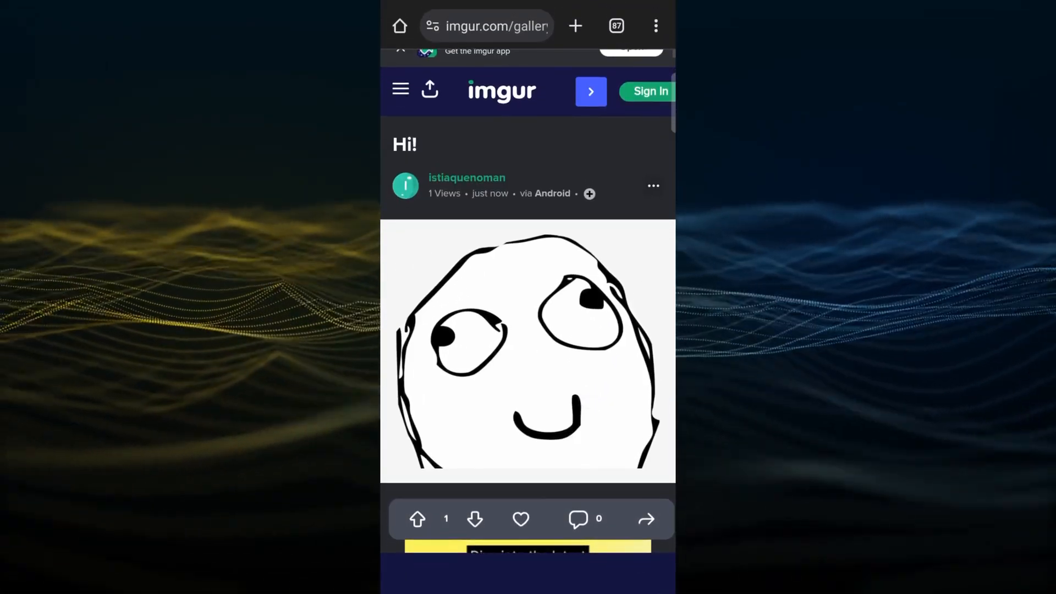
scroll(down, 3)
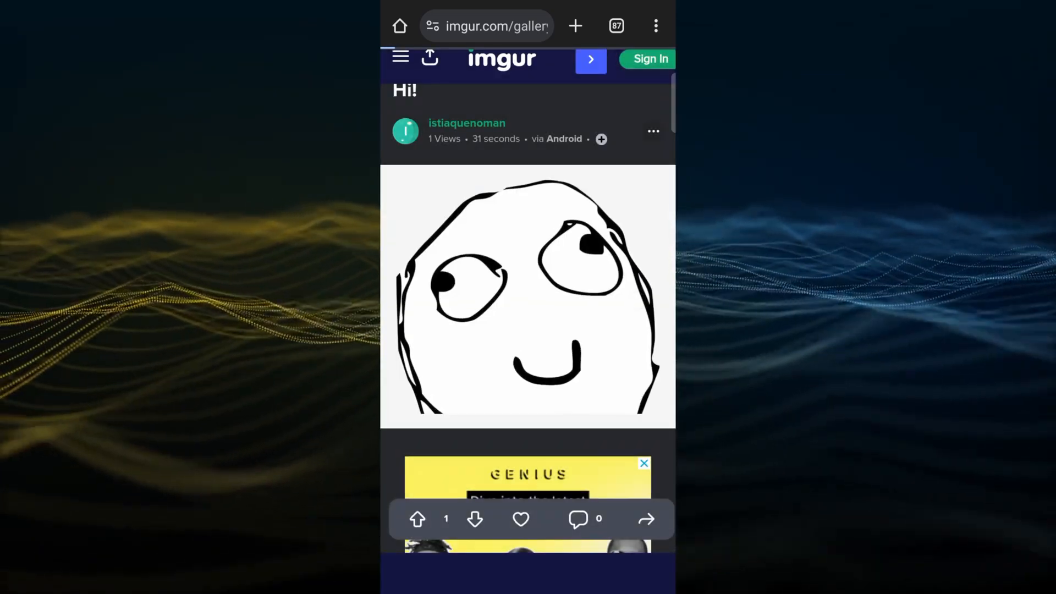
Open the meme image alone in a new Chrome tab at its i.imgur.com address
right_click(527, 296)
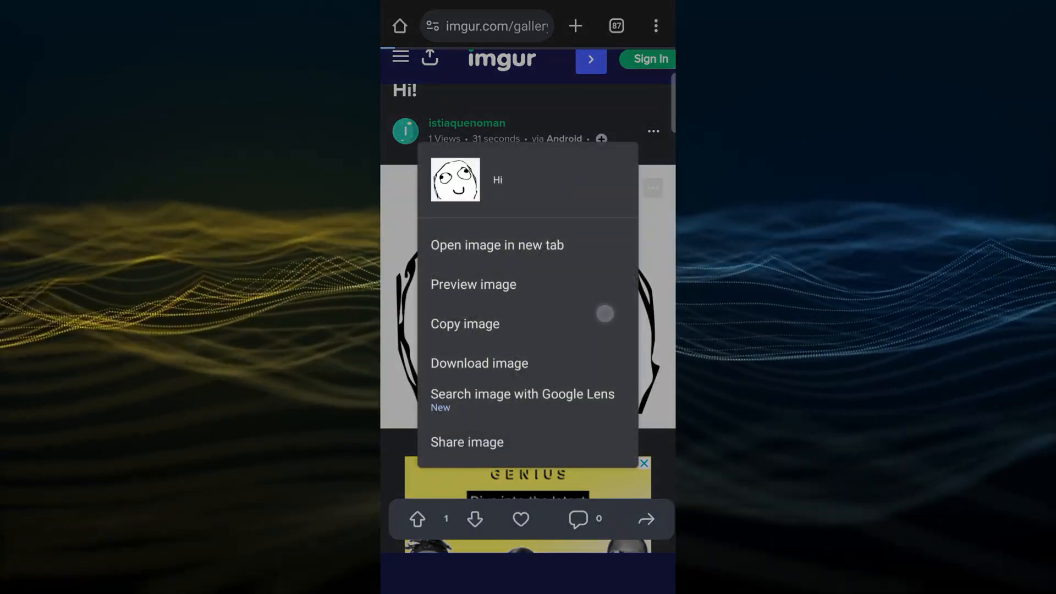
click(474, 285)
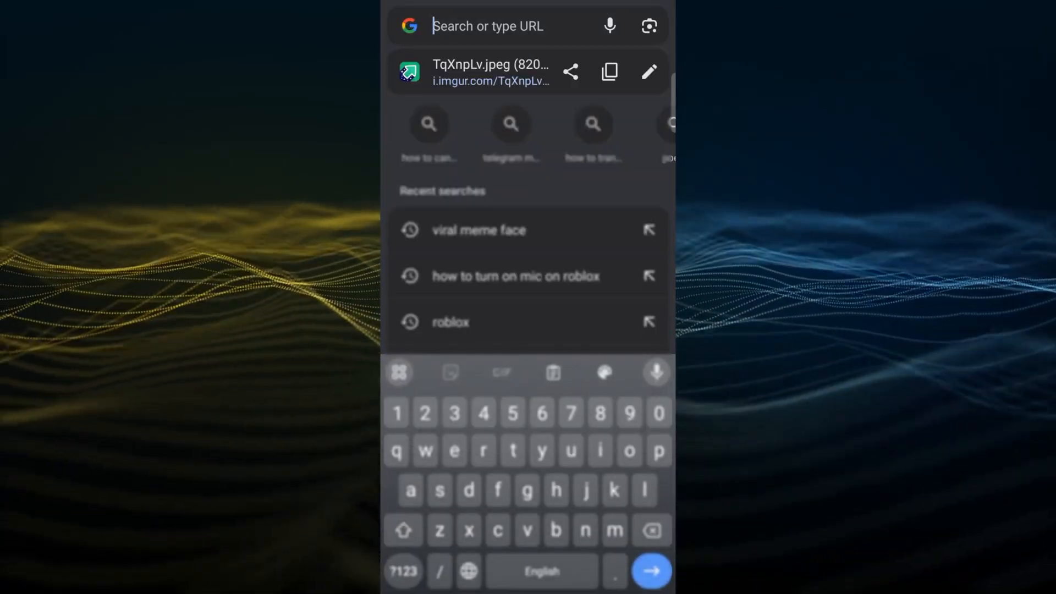
Copy the i.imgur.com image link and confirm it appears as the copied link
click(610, 71)
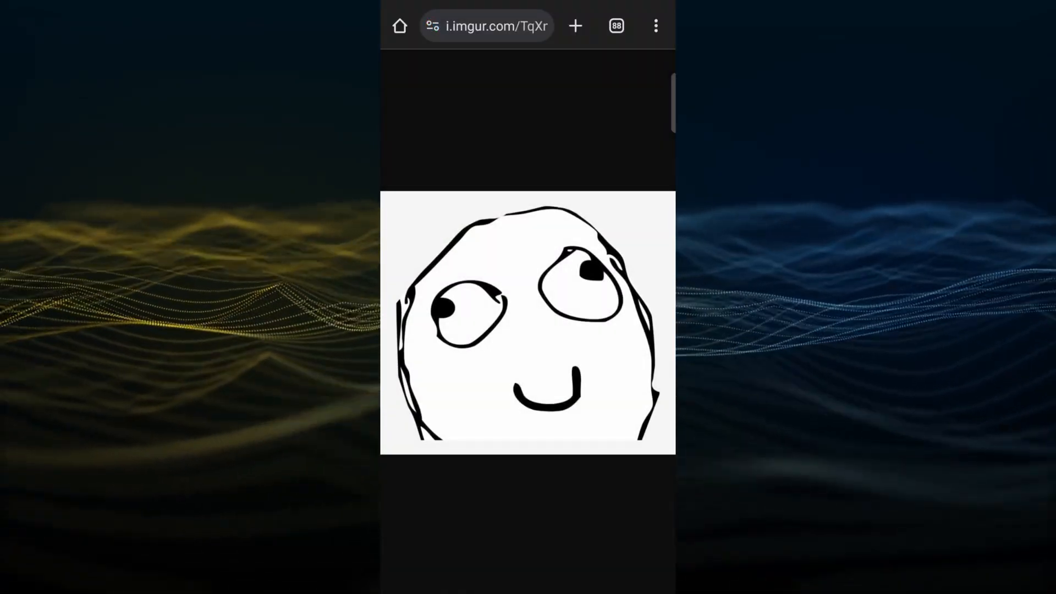
click(492, 25)
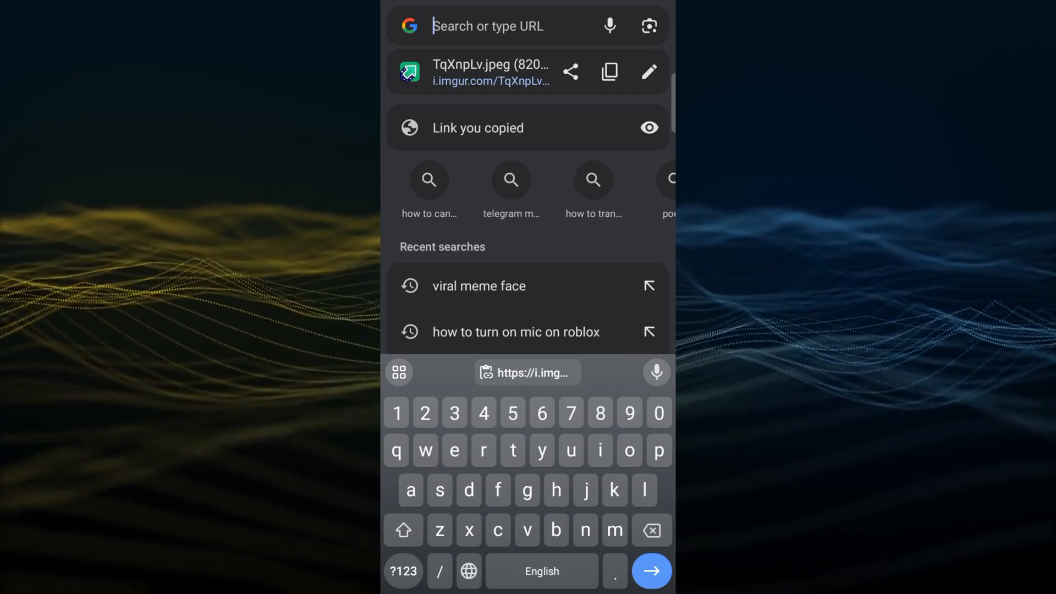